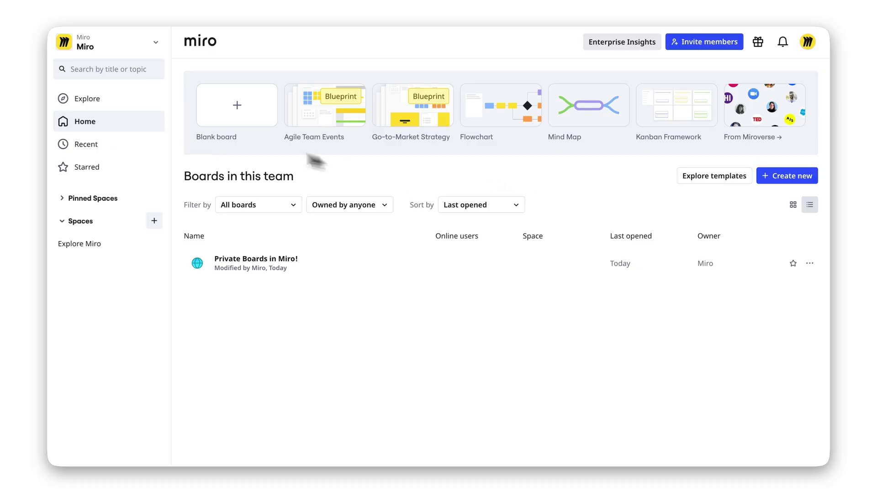
Switch to the Miro Education team, then return to the original Miro team.
click(109, 42)
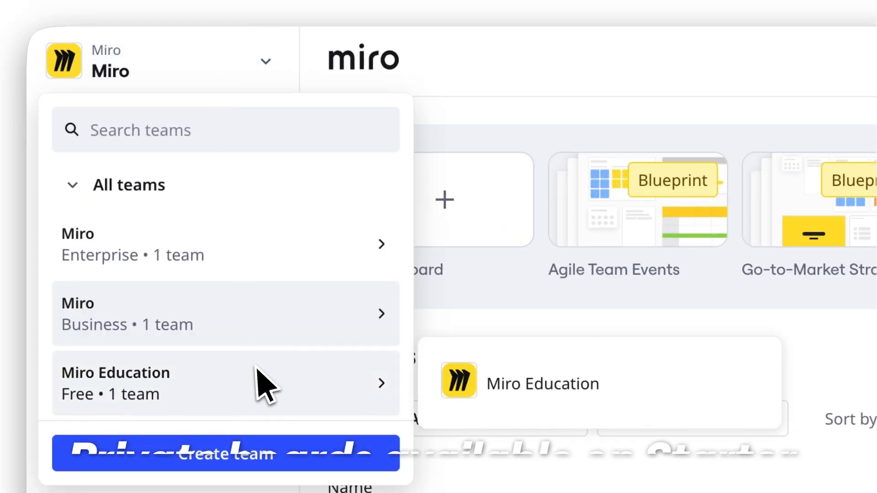
click(115, 383)
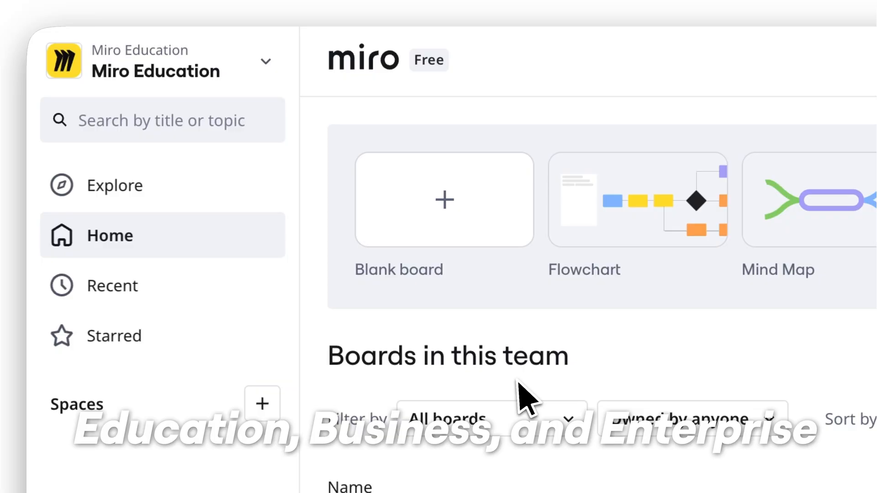
mouse_move(483, 95)
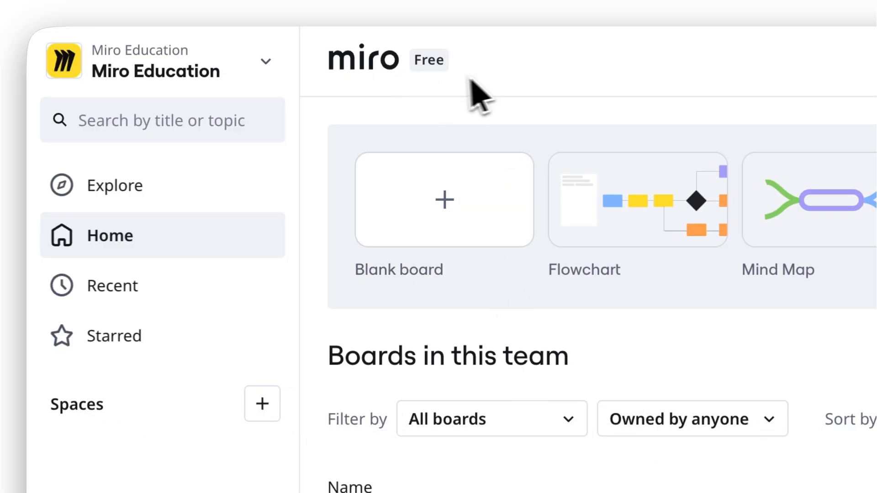
click(163, 60)
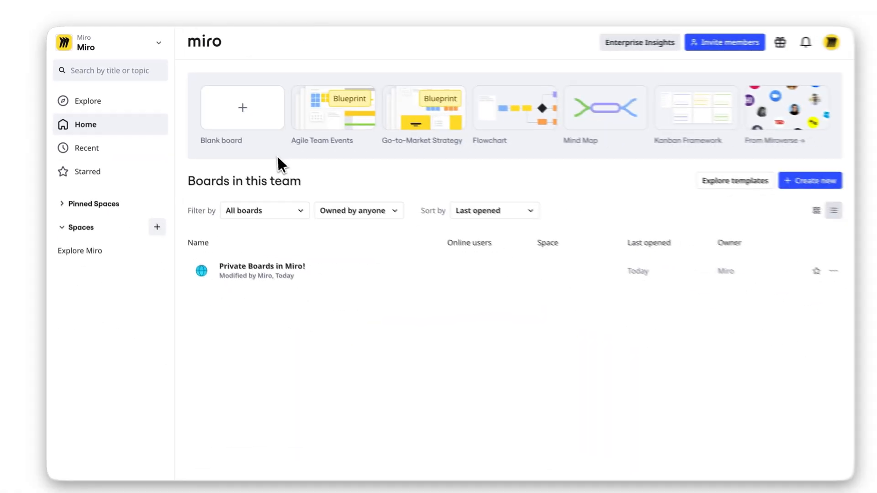
Open the 'Private Boards in Miro!' board and change Miro team access from Editor to No access.
click(262, 266)
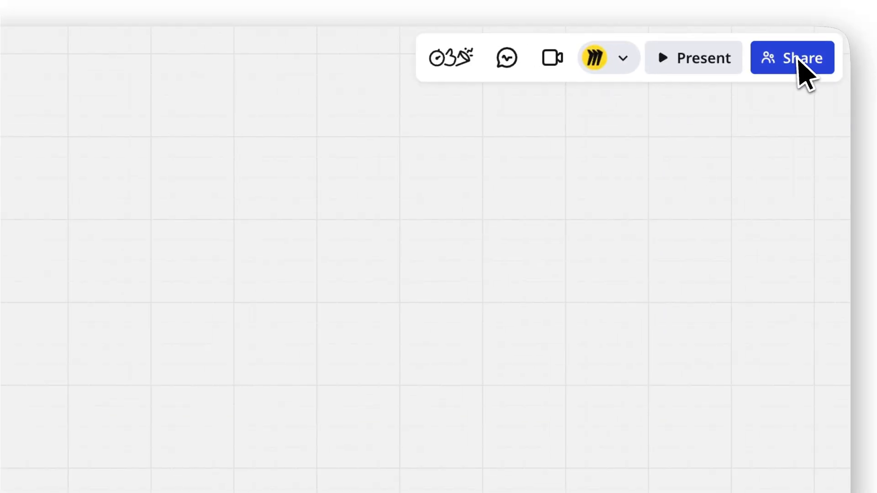
click(792, 58)
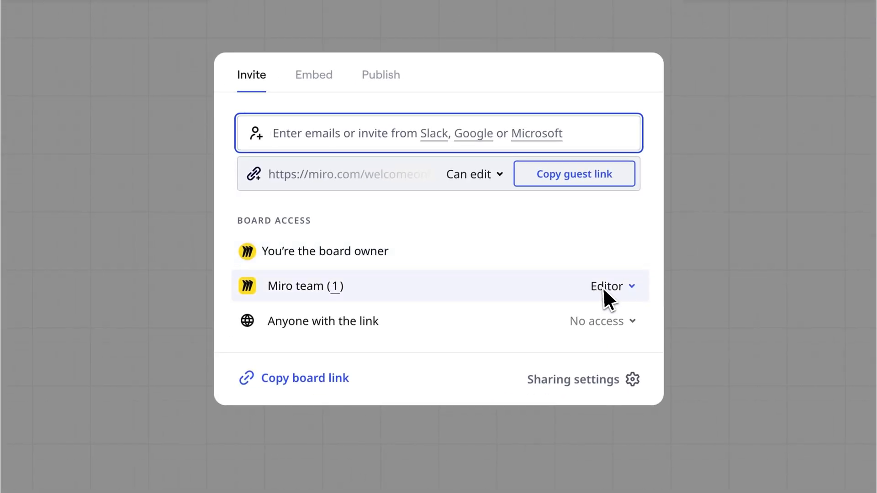
click(607, 286)
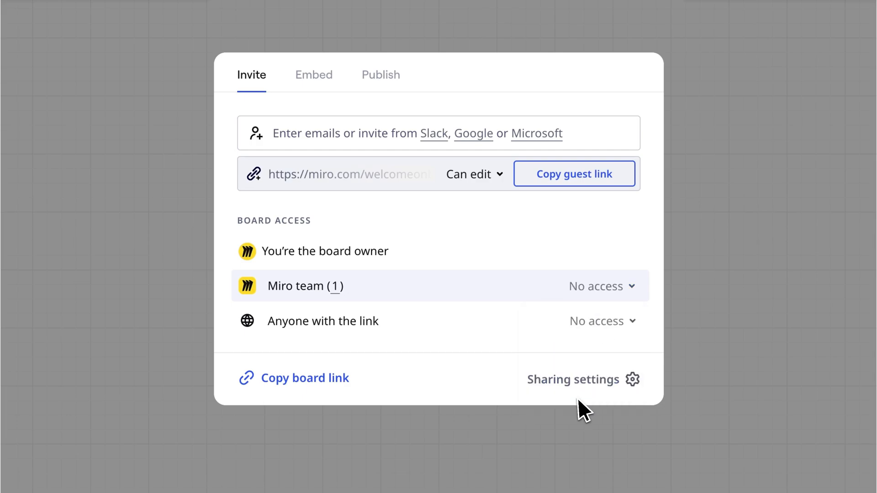
Limit copying board content to Board owner and co-owners, then copy the board link.
click(584, 380)
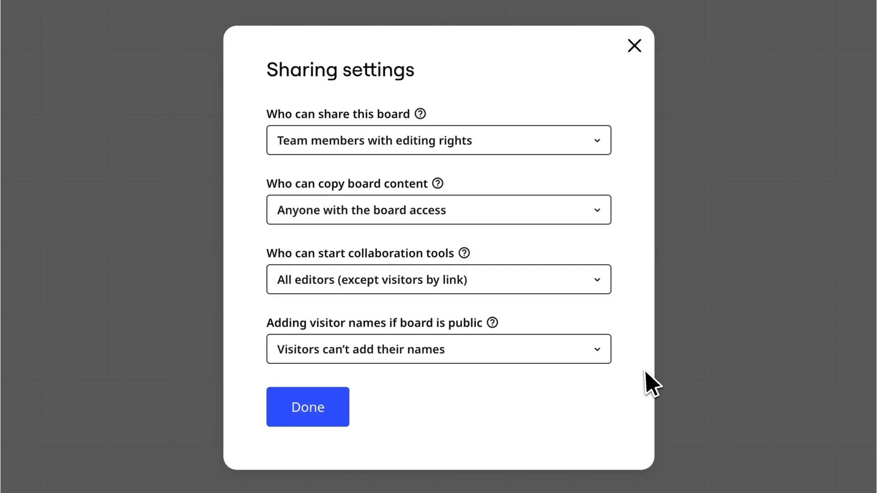
click(438, 210)
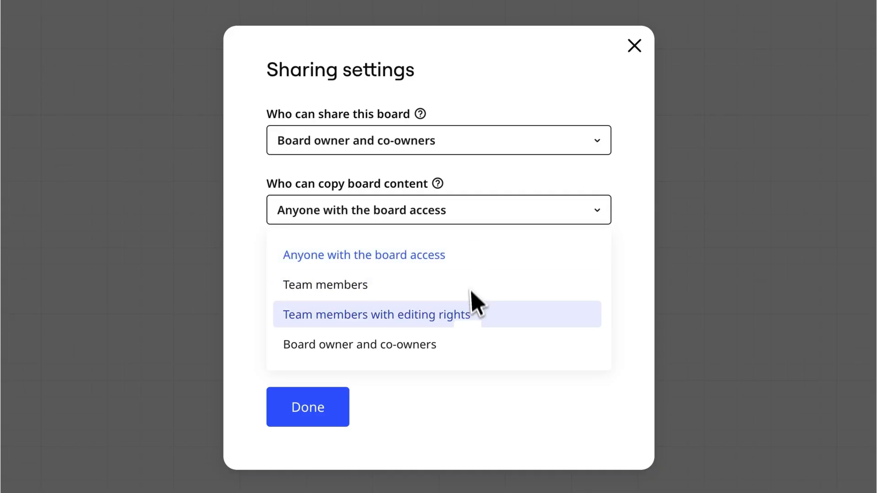
click(359, 344)
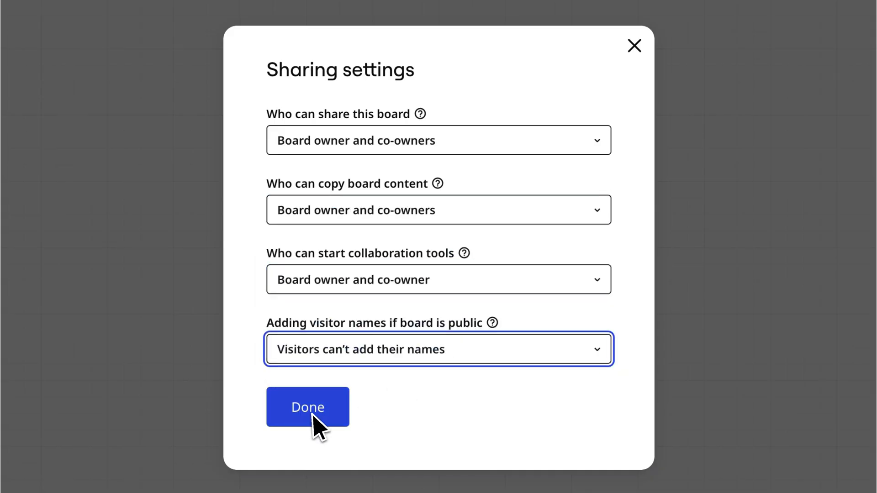
click(307, 406)
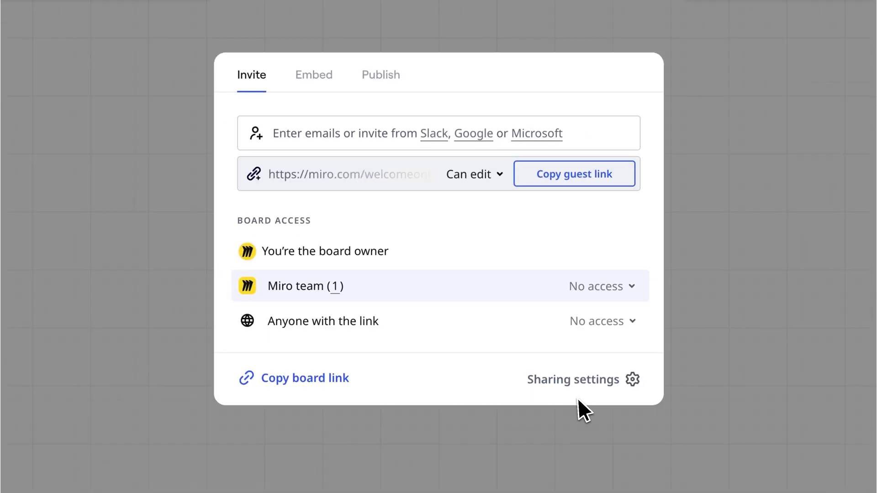
click(294, 378)
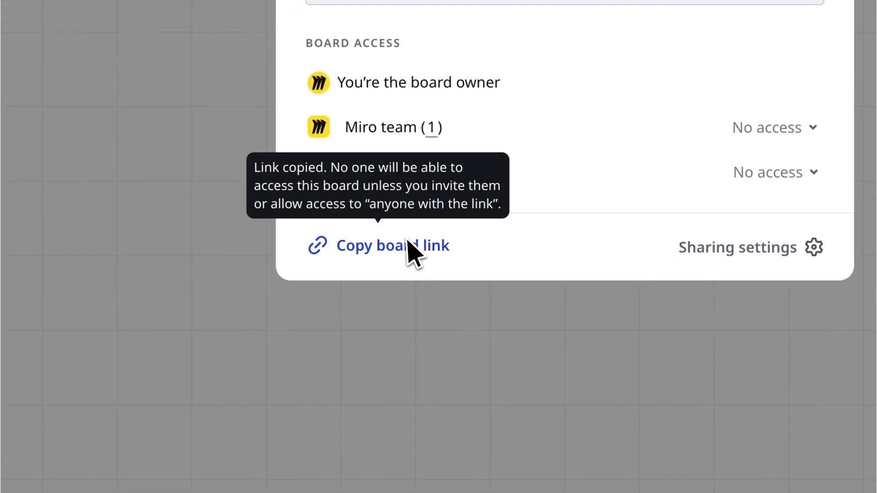